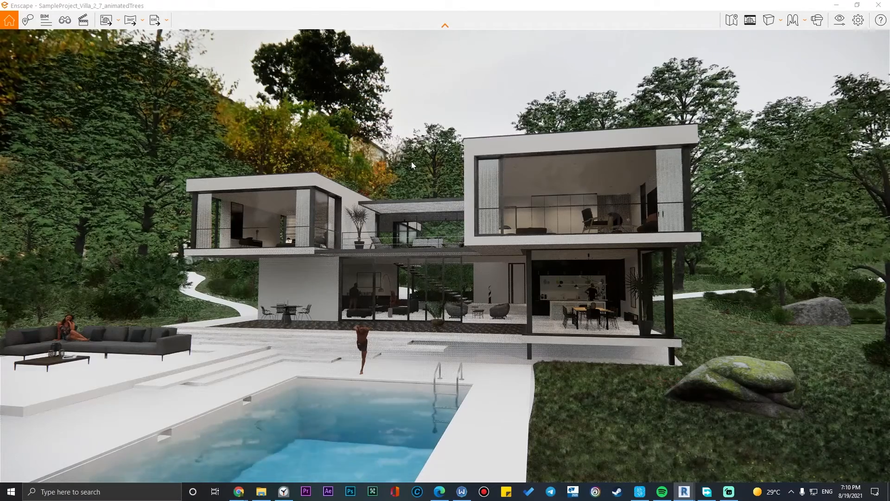
pyautogui.moveTo(236, 491)
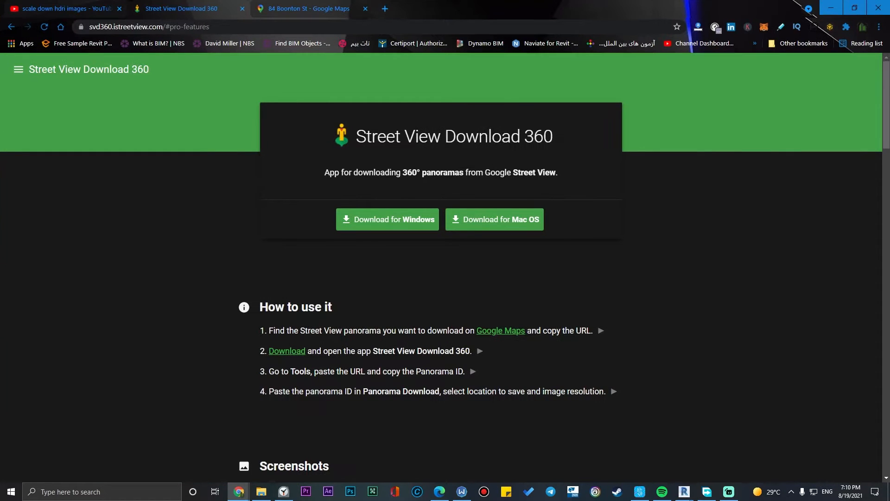
pyautogui.moveTo(409, 247)
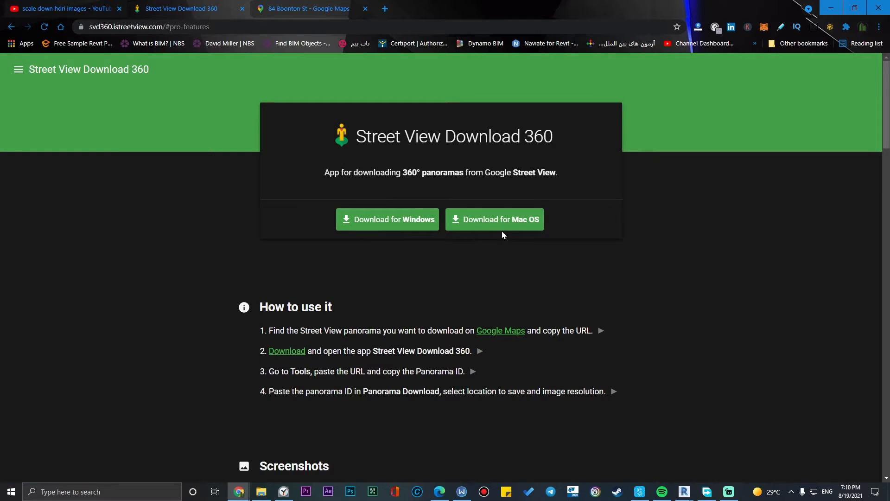
# - Scroll down the Street View Download 360 page to see its download options
pyautogui.scroll(-3)
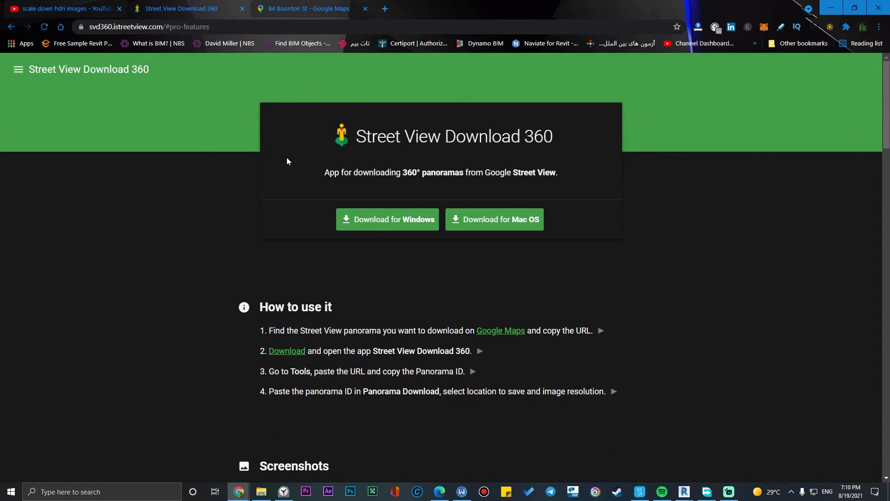
# - Switch to Google Maps and look around the Street View panorama at the address
pyautogui.click(300, 8)
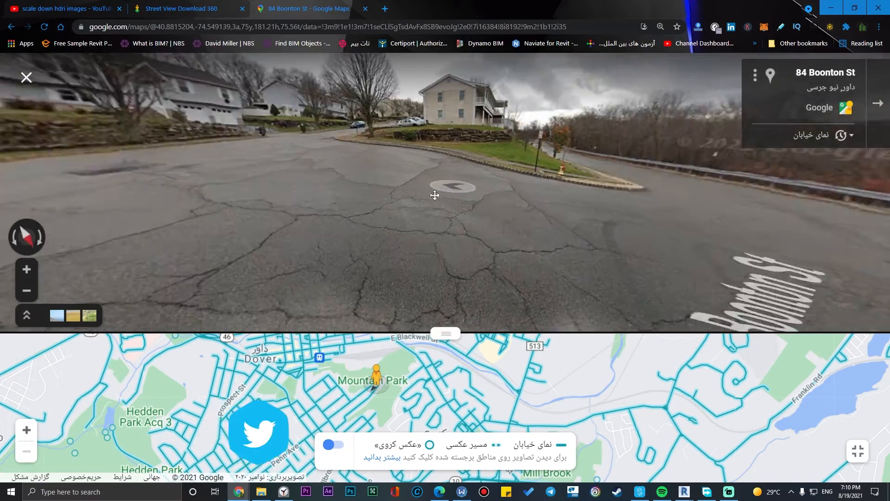
pyautogui.moveTo(433, 195); pyautogui.dragTo(406, 254)
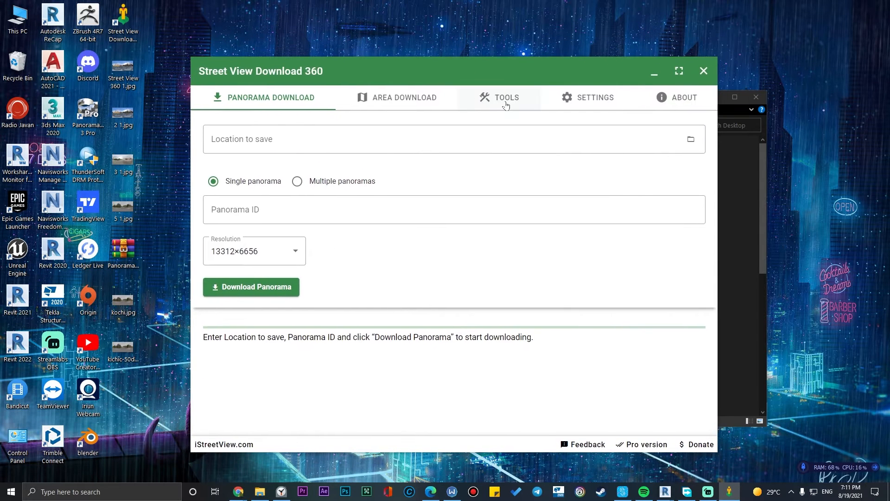
# - Convert the copied Maps link into a panorama ID and return to the Panorama Download form
pyautogui.click(506, 98)
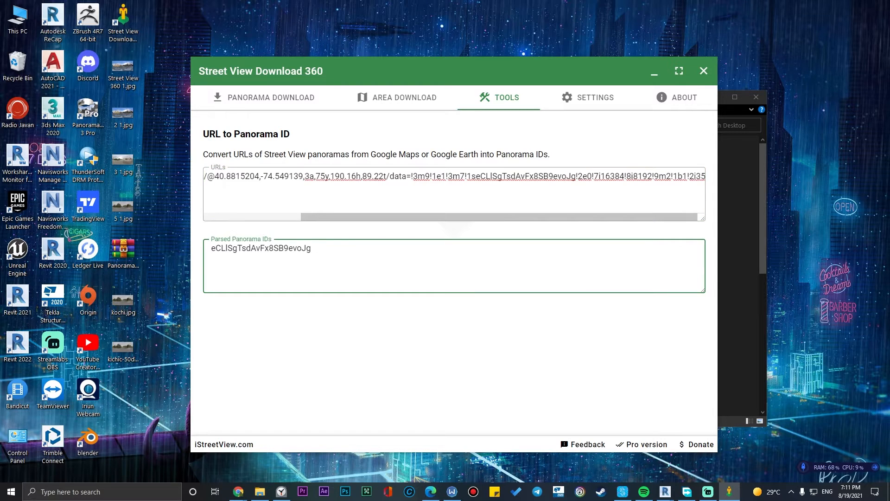
pyautogui.doubleClick(261, 249)
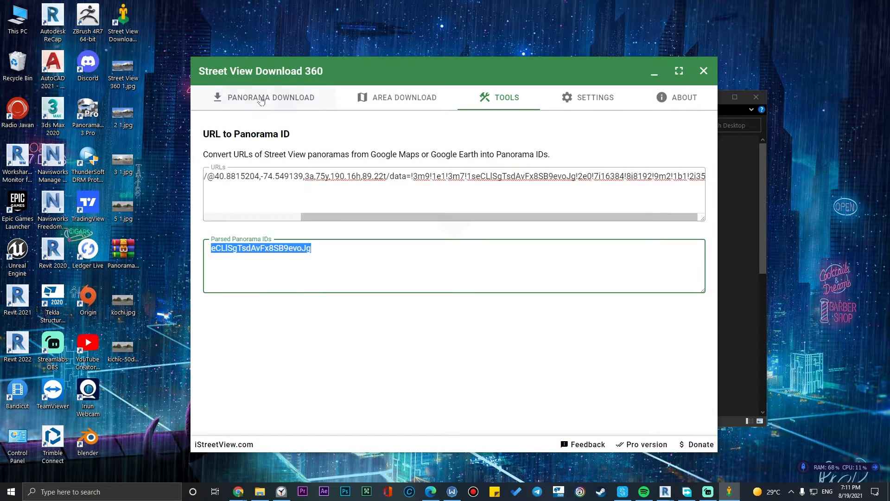
pyautogui.click(271, 97)
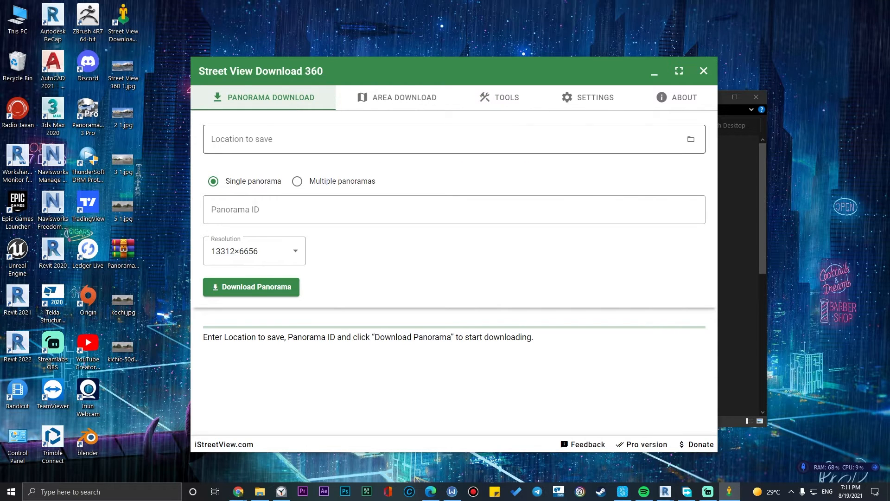
# - Set the save location to new-final.jpg on the desktop
pyautogui.click(453, 134)
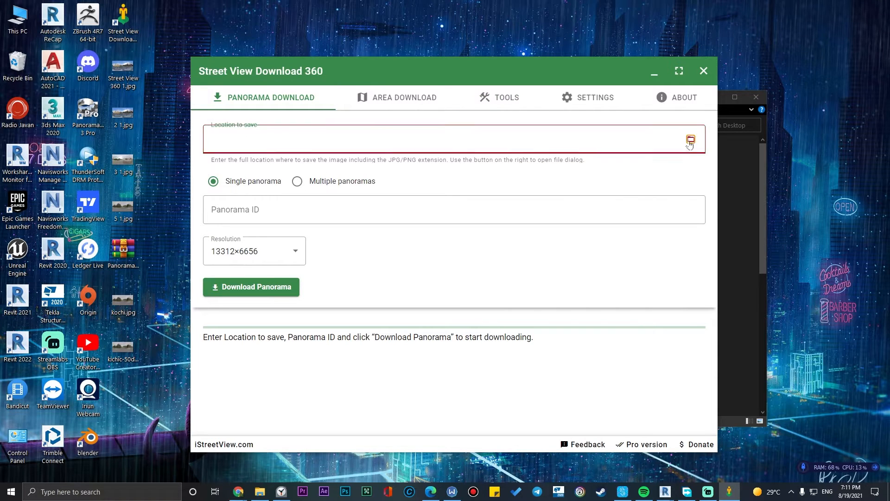
pyautogui.click(690, 139)
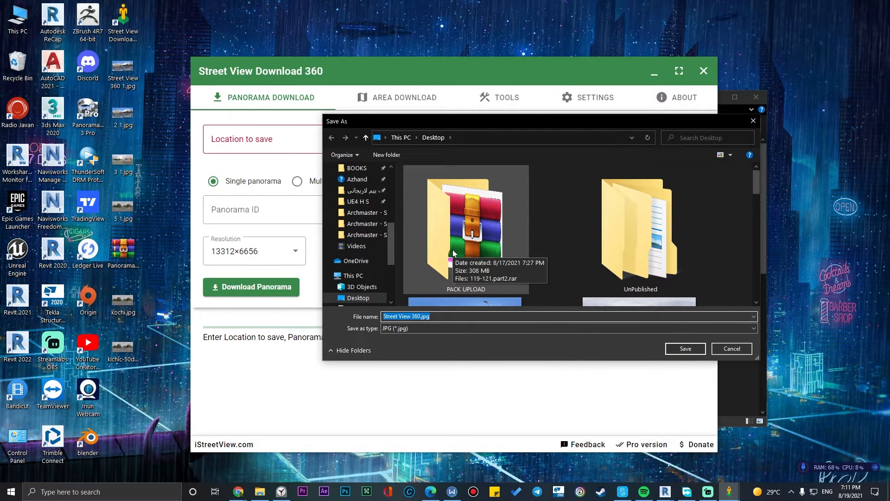
pyautogui.write('new-')
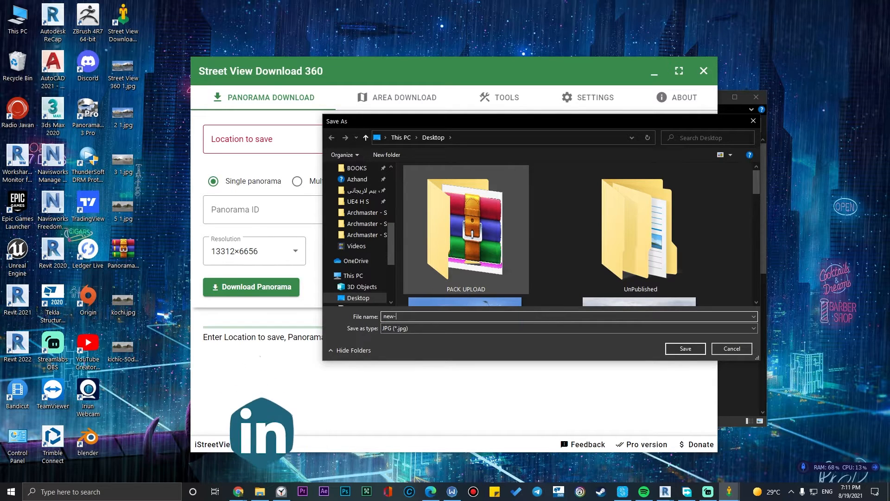
pyautogui.write('final')
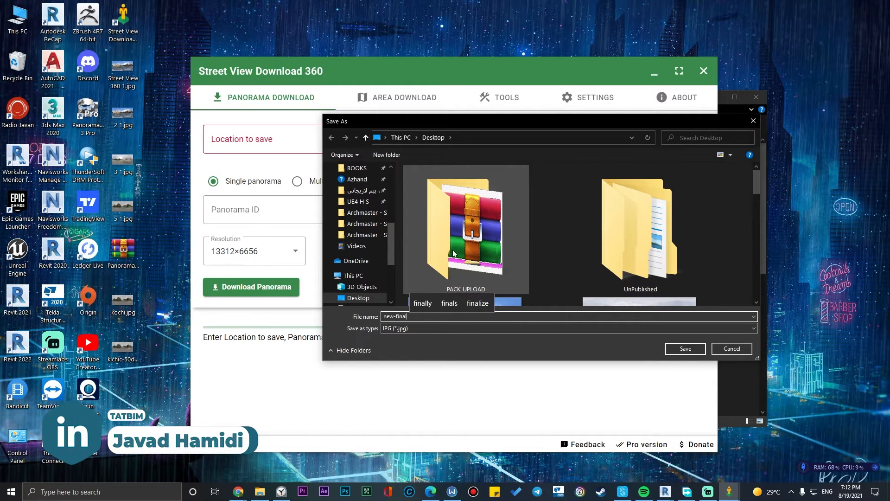
pyautogui.click(685, 348)
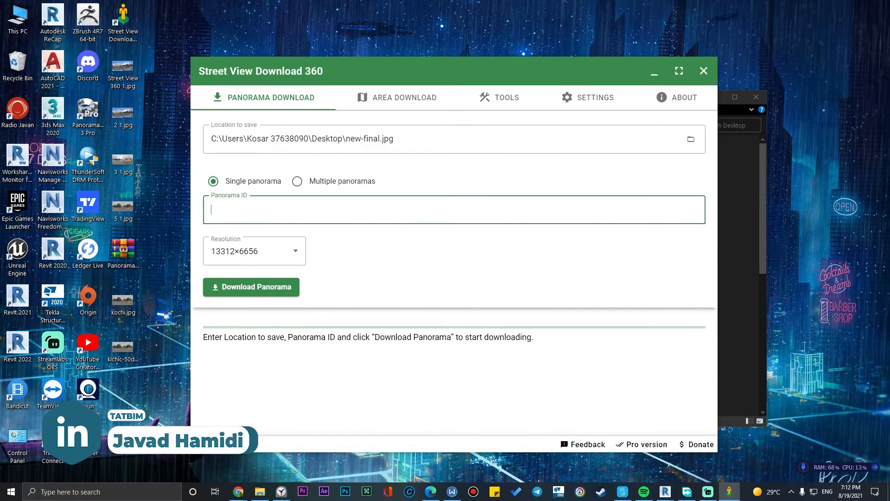
# - Paste the panorama ID, keep 13312×6656 resolution and start the download
pyautogui.rightClick(286, 211)
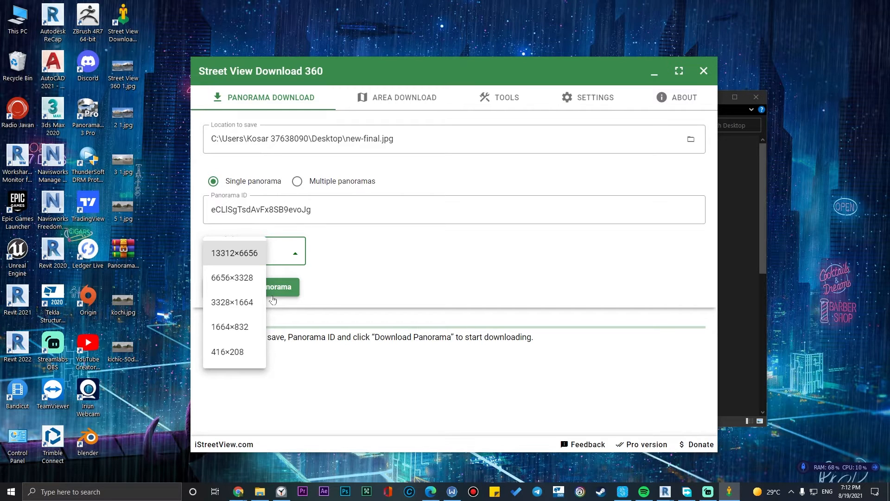
pyautogui.moveTo(371, 171)
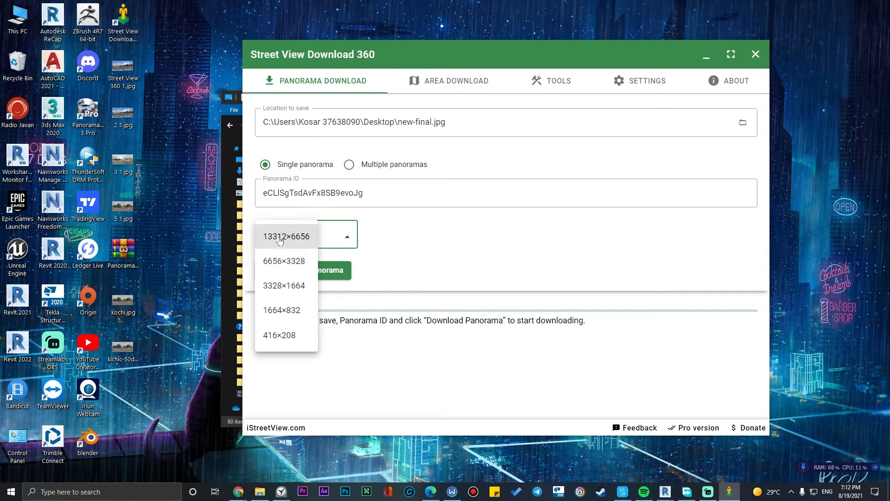
pyautogui.click(286, 236)
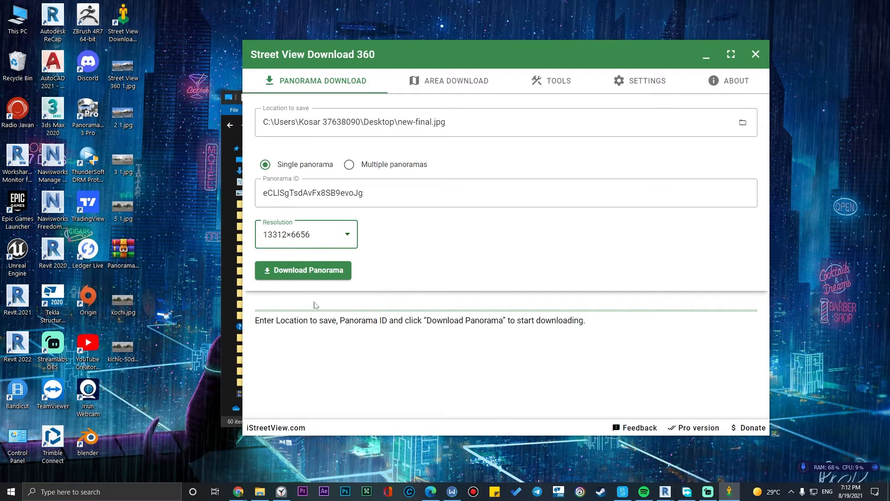
pyautogui.click(303, 270)
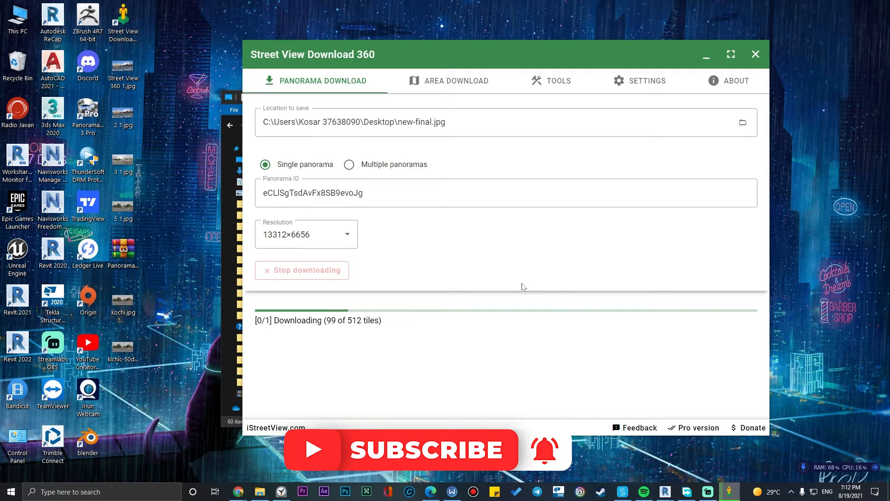
pyautogui.moveTo(363, 373)
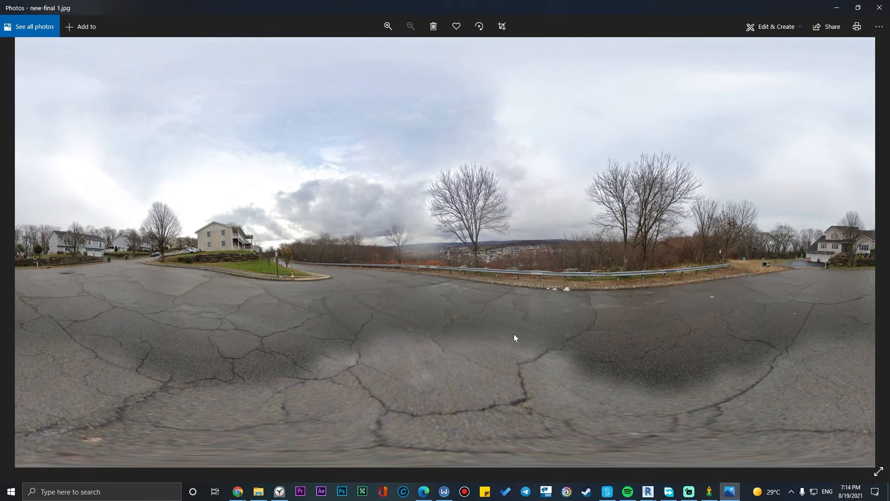
pyautogui.moveTo(857, 4)
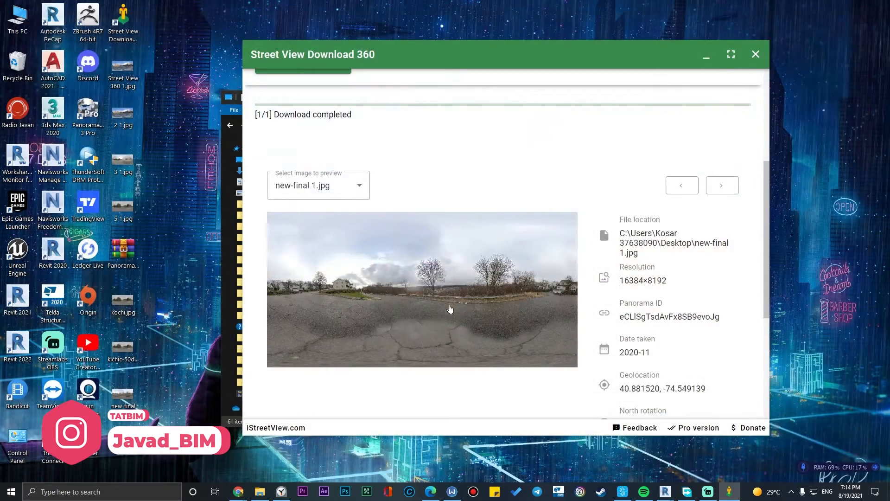
# - Review the download details and open the panorama in the 360° viewer
pyautogui.scroll(-3)
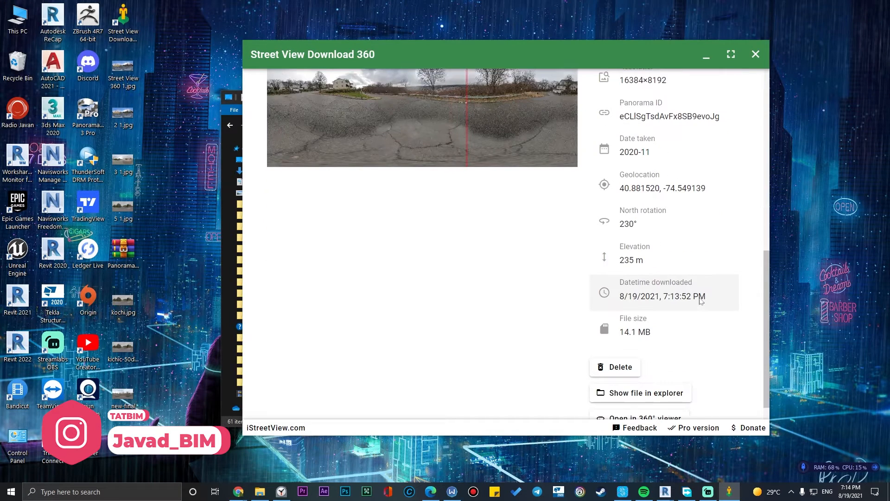
pyautogui.scroll(-3)
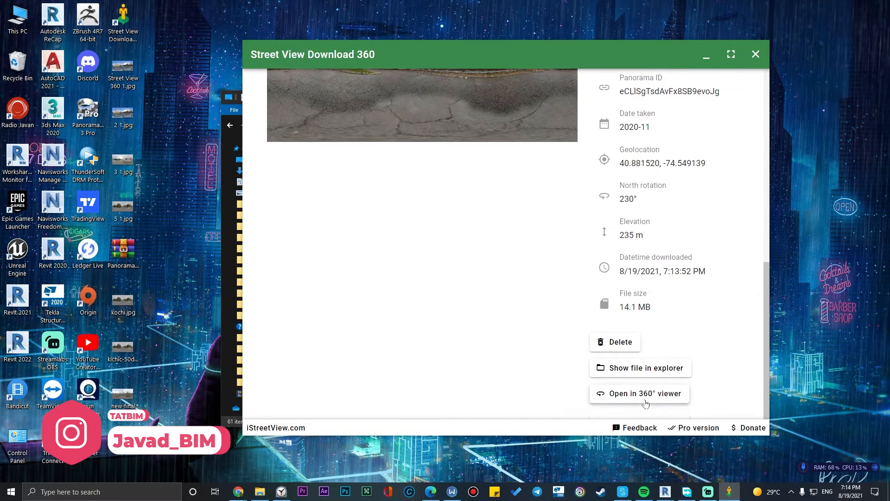
pyautogui.click(644, 393)
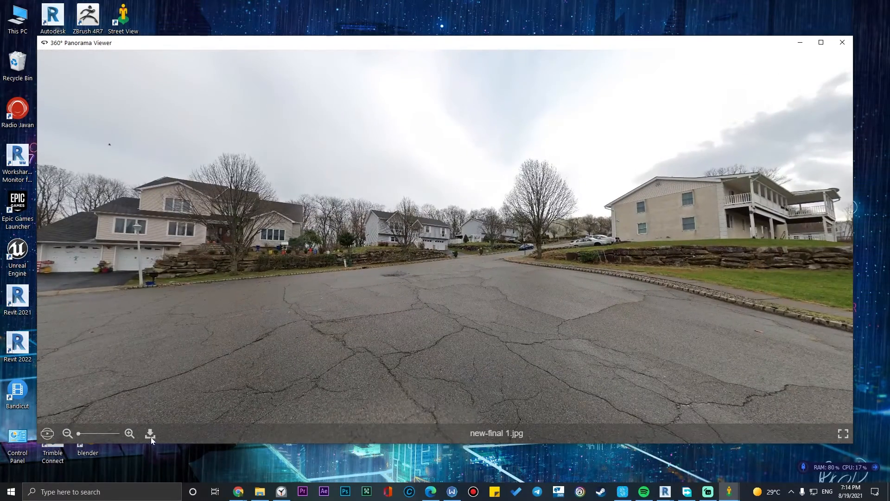
# - Save a copy of the panorama to the desktop as final and close the viewer
pyautogui.click(150, 433)
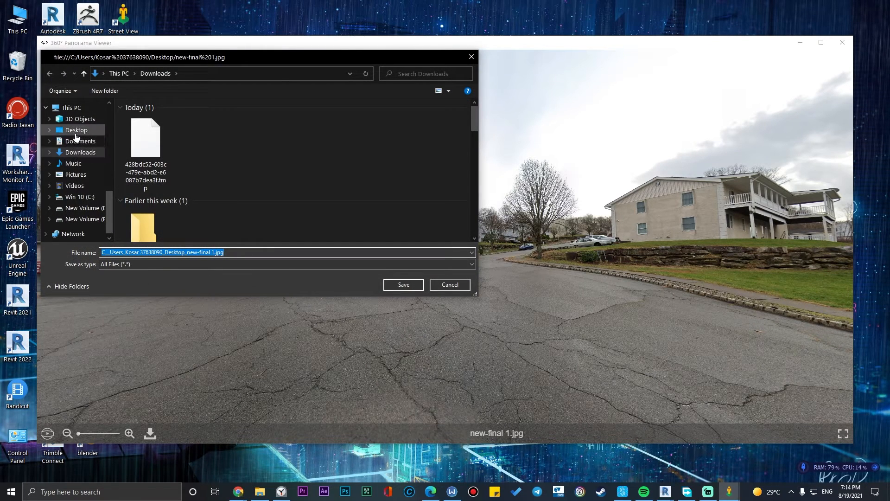
pyautogui.click(77, 130)
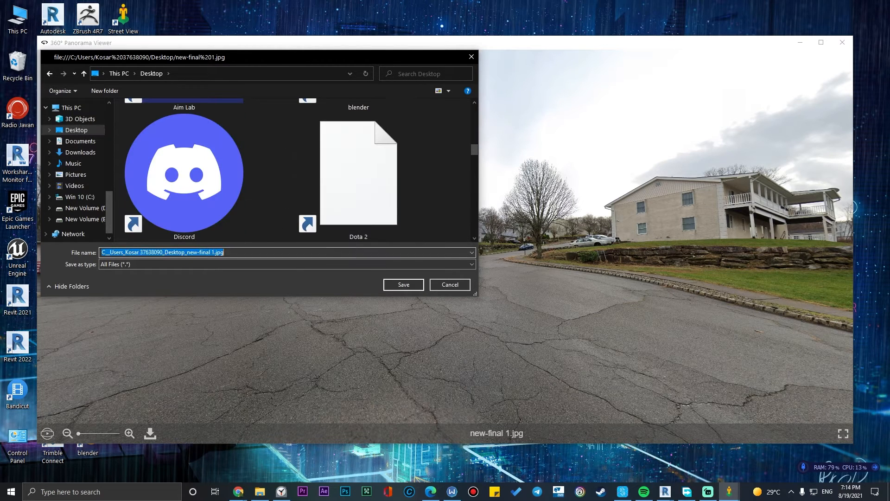
pyautogui.write('final')
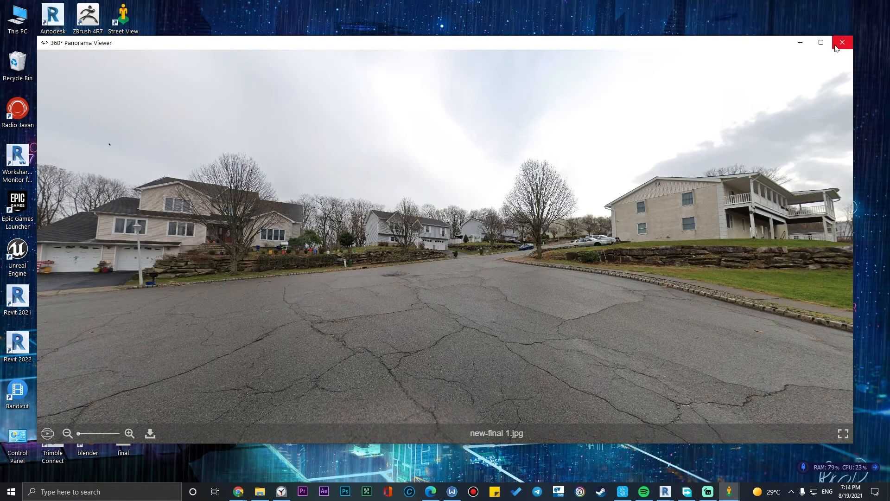
pyautogui.click(842, 42)
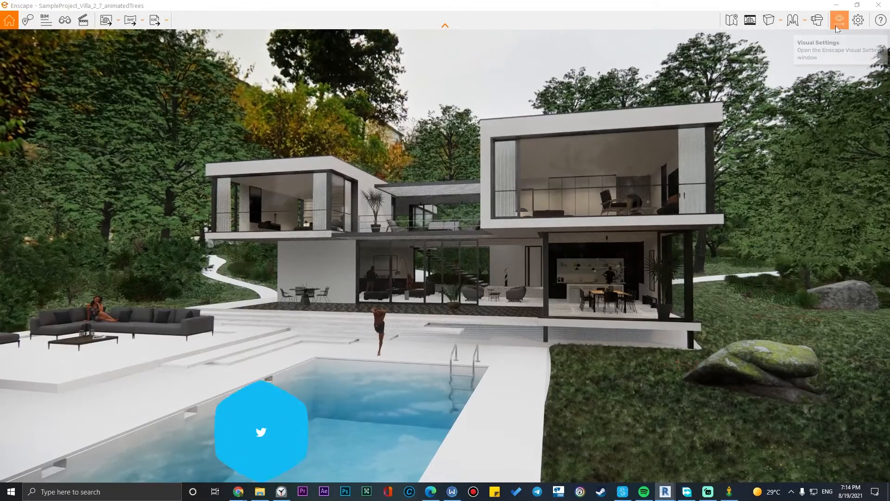
# - Open Enscape Visual Settings on the Sky tab of Custom Preset 1
pyautogui.click(839, 19)
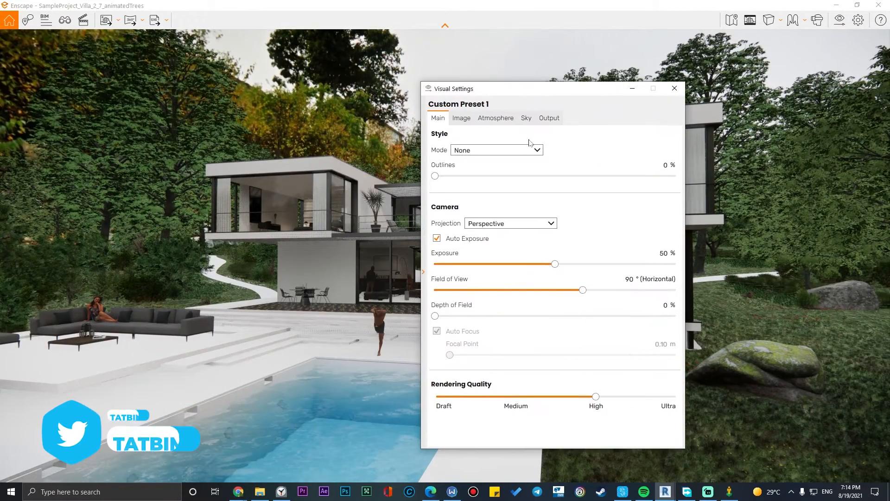
pyautogui.click(525, 118)
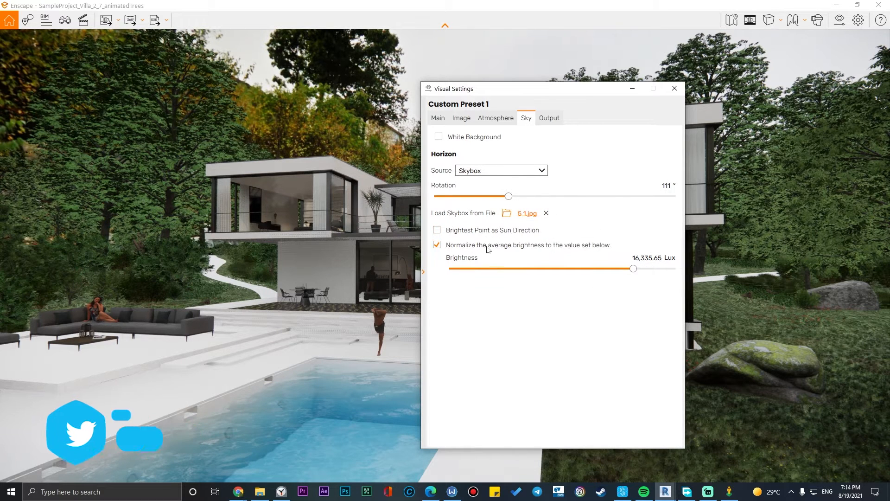
pyautogui.moveTo(532, 234)
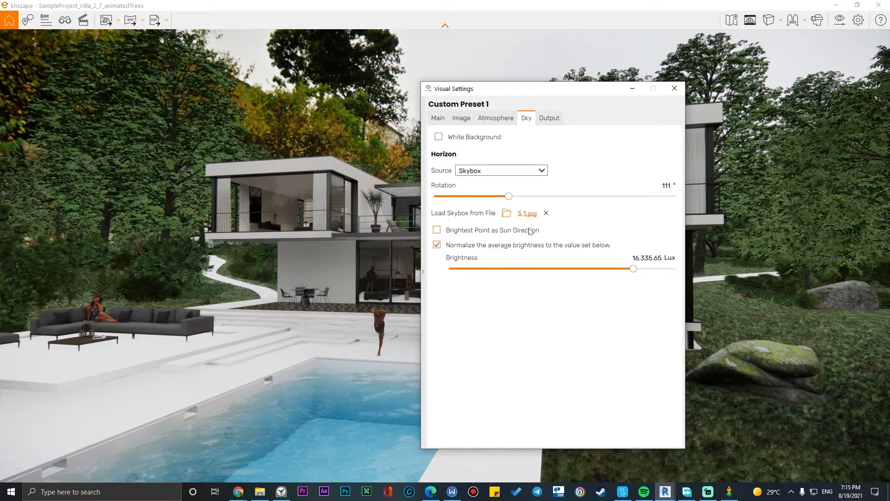
pyautogui.moveTo(456, 251)
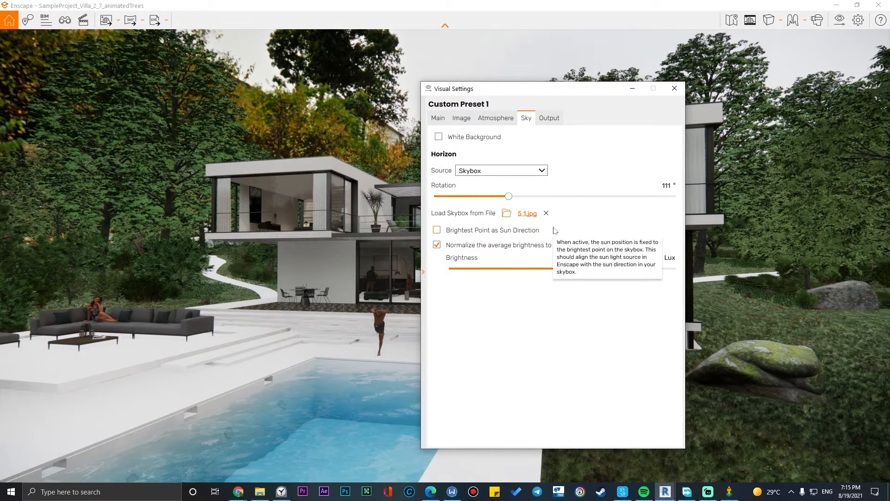
pyautogui.moveTo(569, 228)
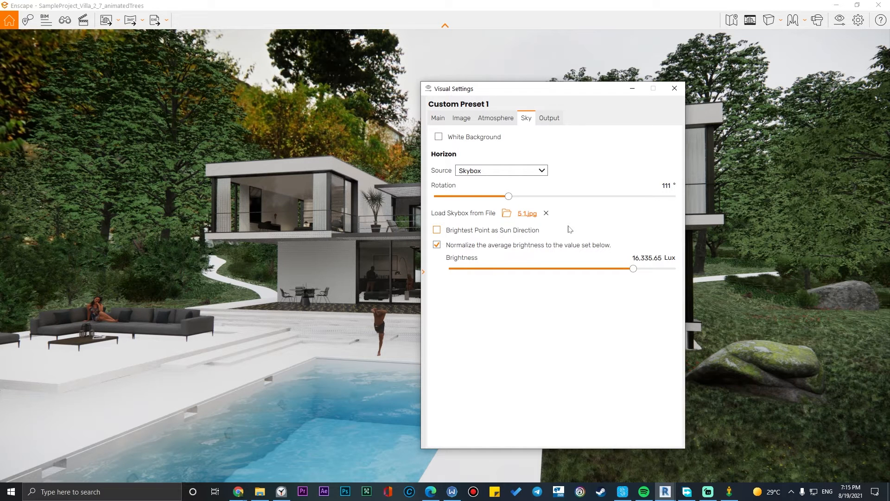
pyautogui.moveTo(534, 217)
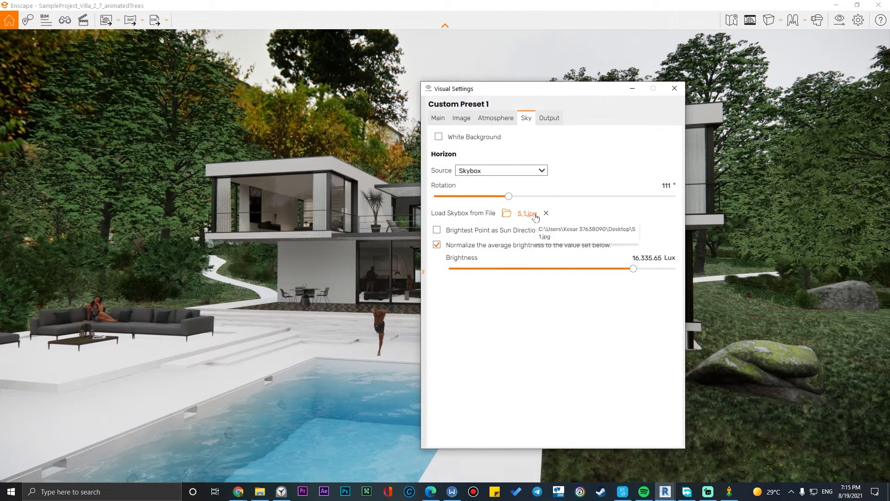
# - Load new-final 1.jpg from the desktop as the skybox image
pyautogui.click(506, 213)
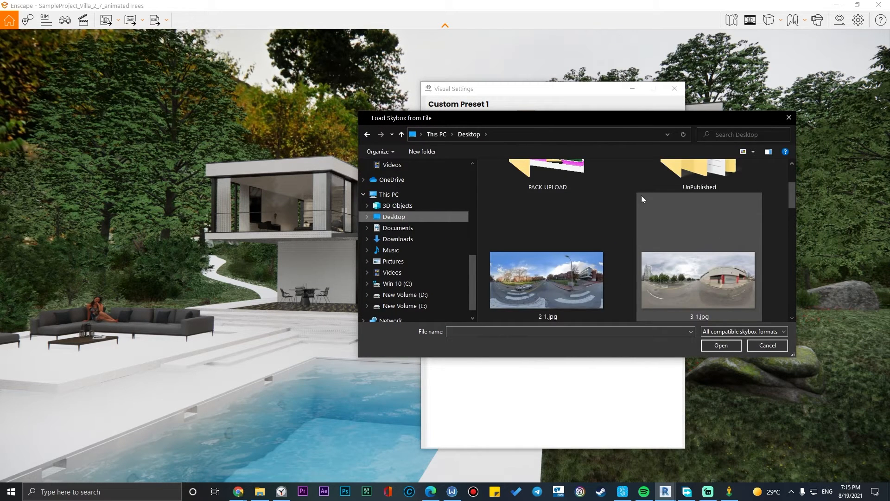
pyautogui.scroll(-3)
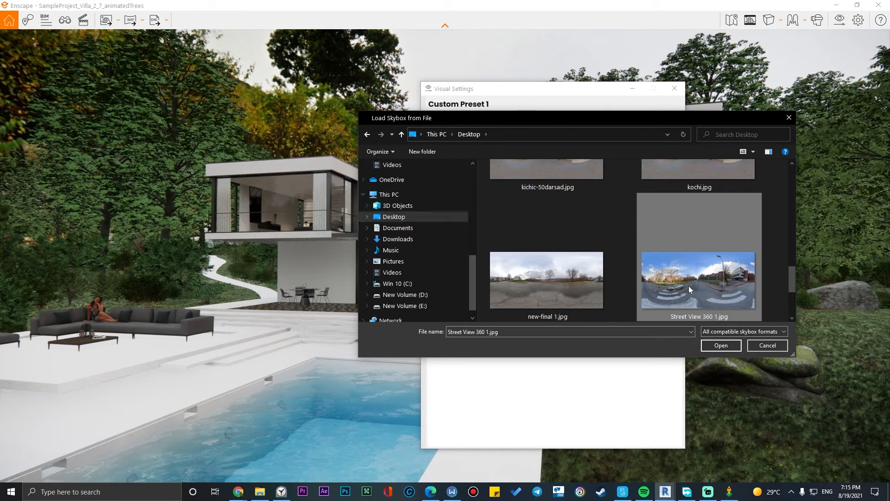
pyautogui.click(752, 152)
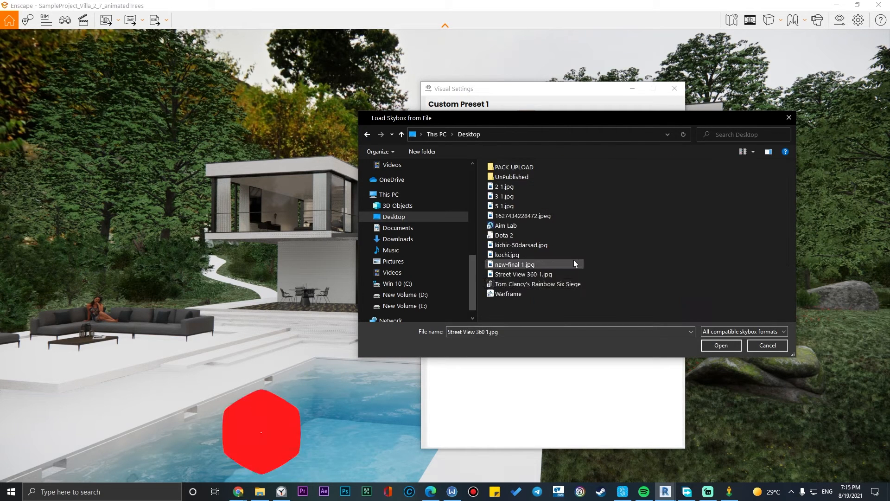
pyautogui.click(524, 273)
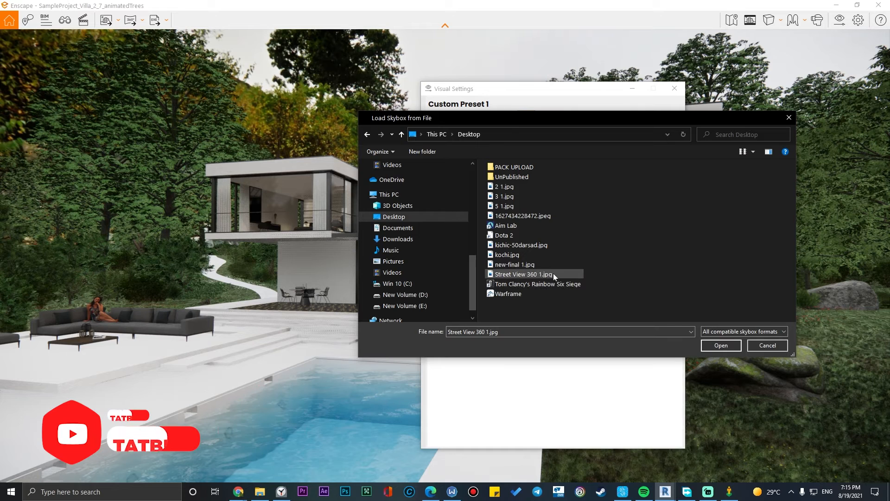
pyautogui.click(514, 264)
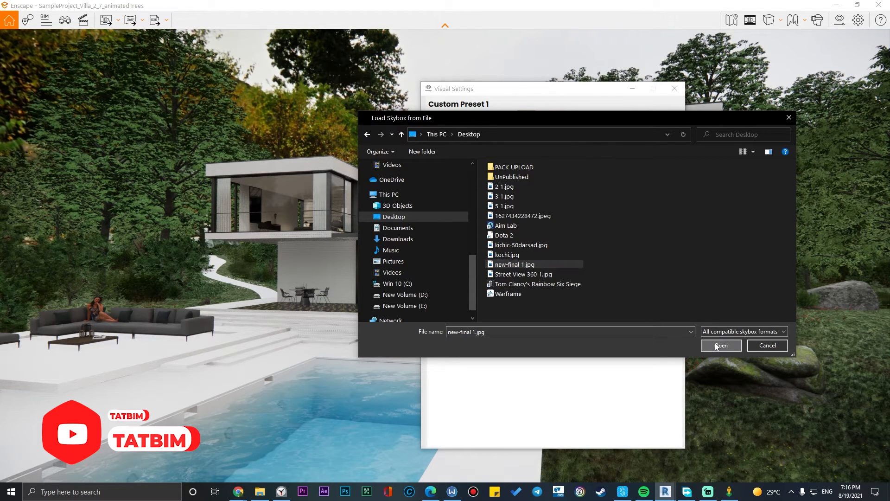
pyautogui.click(720, 345)
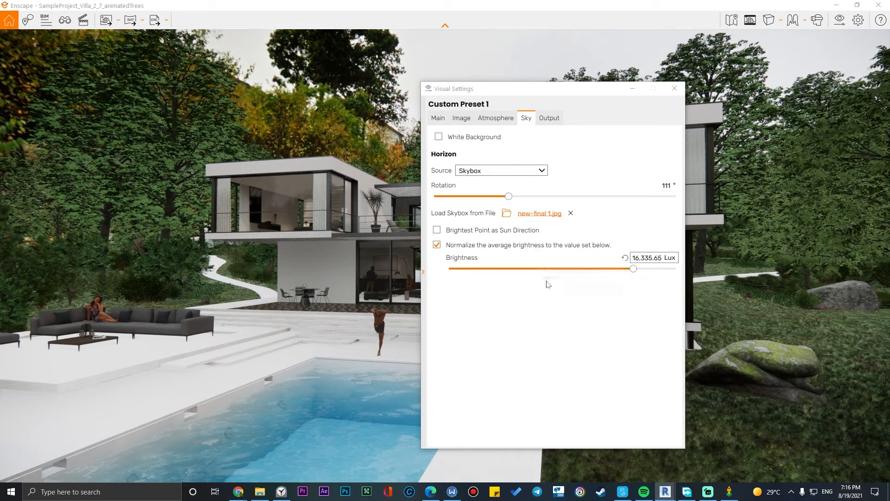
pyautogui.moveTo(516, 250)
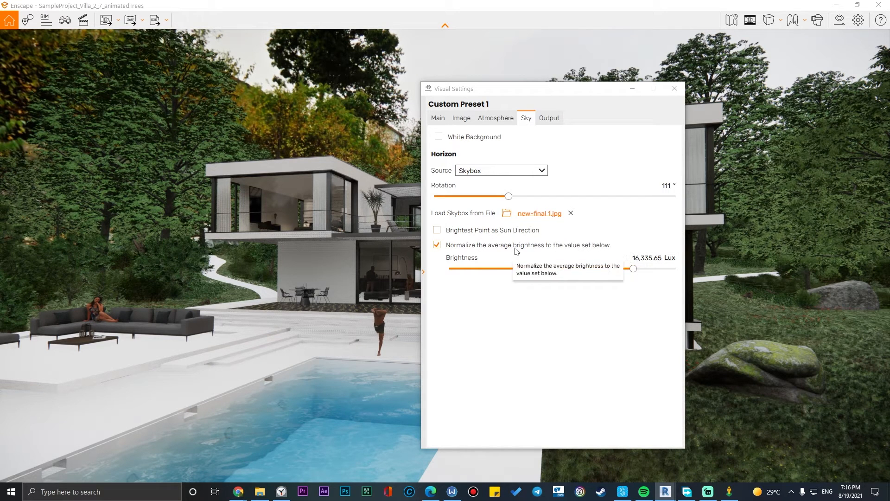
pyautogui.moveTo(528, 213)
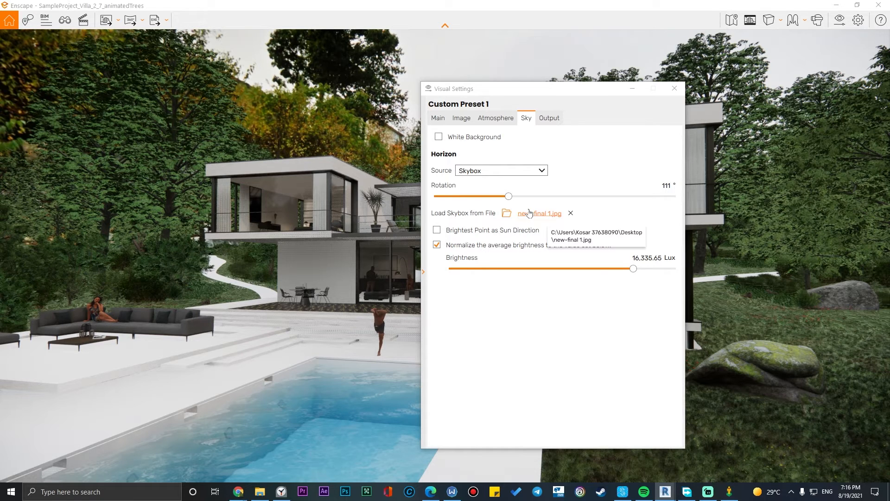
pyautogui.moveTo(347, 316)
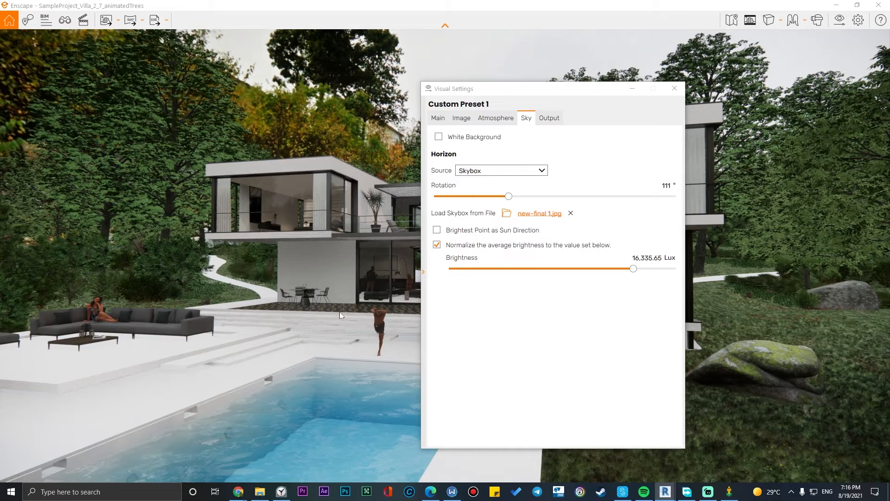
pyautogui.moveTo(339, 306)
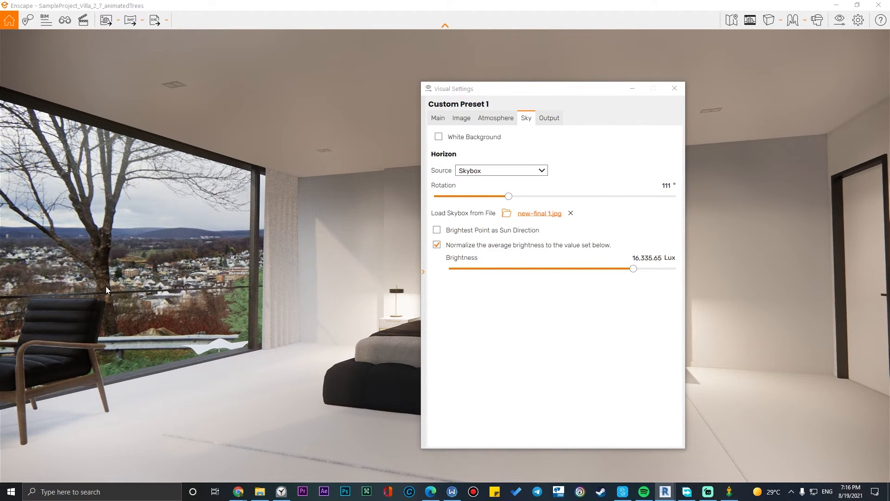
pyautogui.moveTo(518, 196)
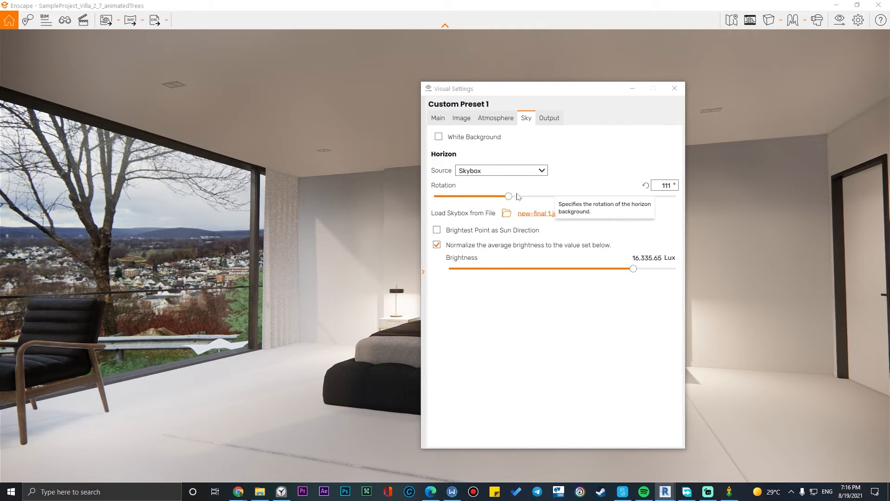
# - Set the skybox rotation to 60° after trying about 122°
pyautogui.moveTo(508, 196); pyautogui.dragTo(474, 196)
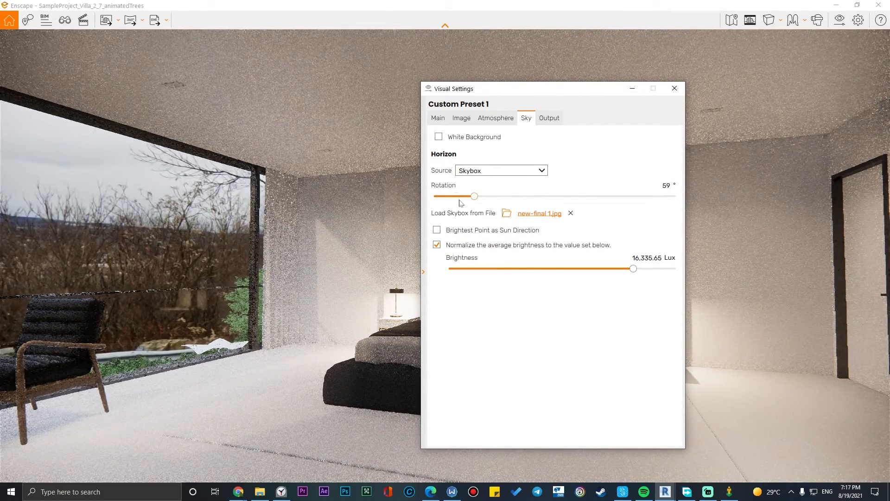
pyautogui.moveTo(473, 196); pyautogui.dragTo(516, 196)
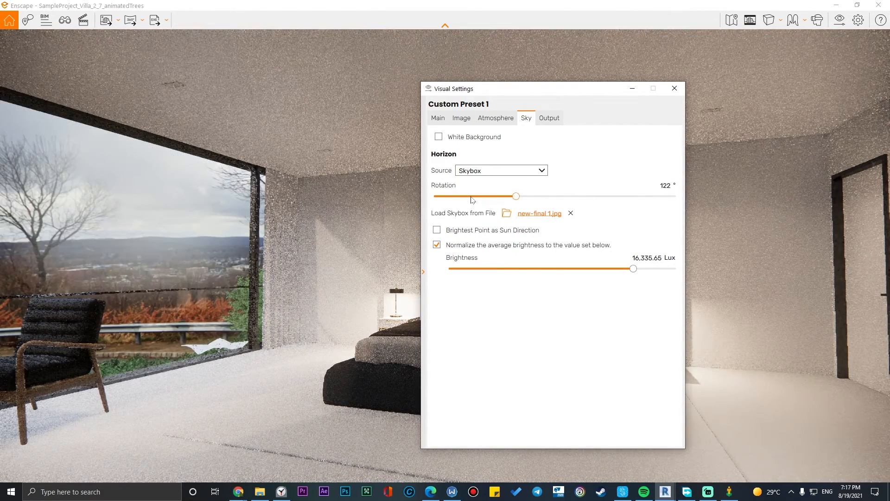
pyautogui.moveTo(515, 195); pyautogui.dragTo(475, 196)
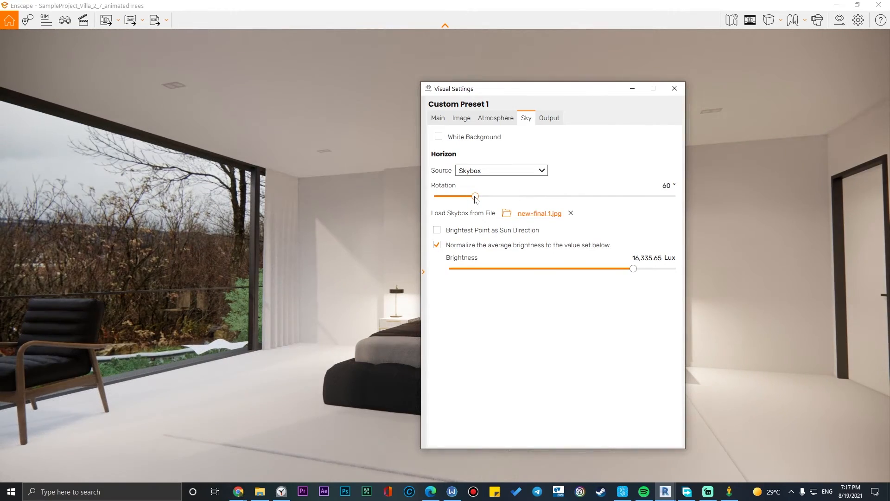
# - Bring the sky brightness down to about 6,000 lux
pyautogui.moveTo(633, 268); pyautogui.dragTo(575, 268)
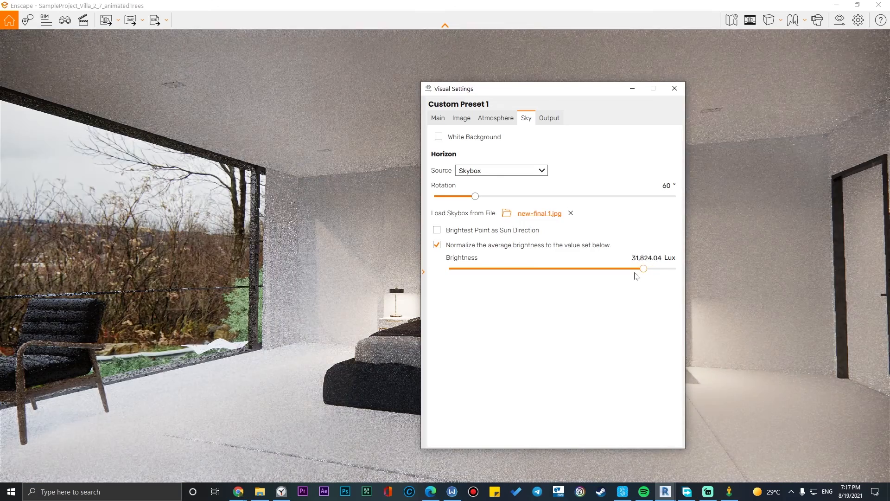
pyautogui.moveTo(642, 268); pyautogui.dragTo(627, 268)
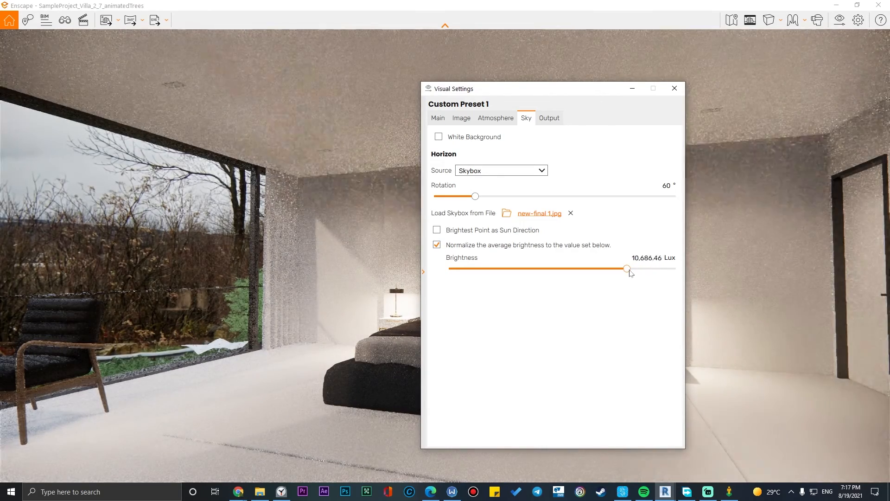
pyautogui.moveTo(628, 269); pyautogui.dragTo(624, 269)
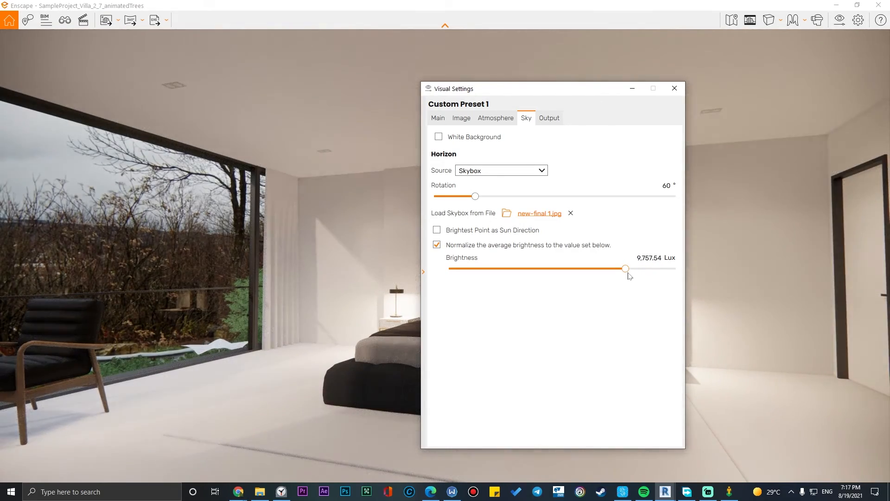
pyautogui.moveTo(625, 268); pyautogui.dragTo(618, 268)
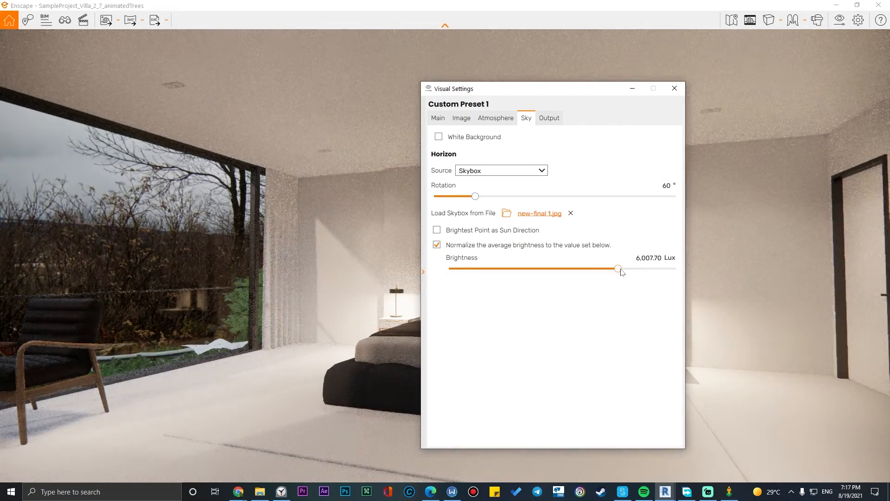